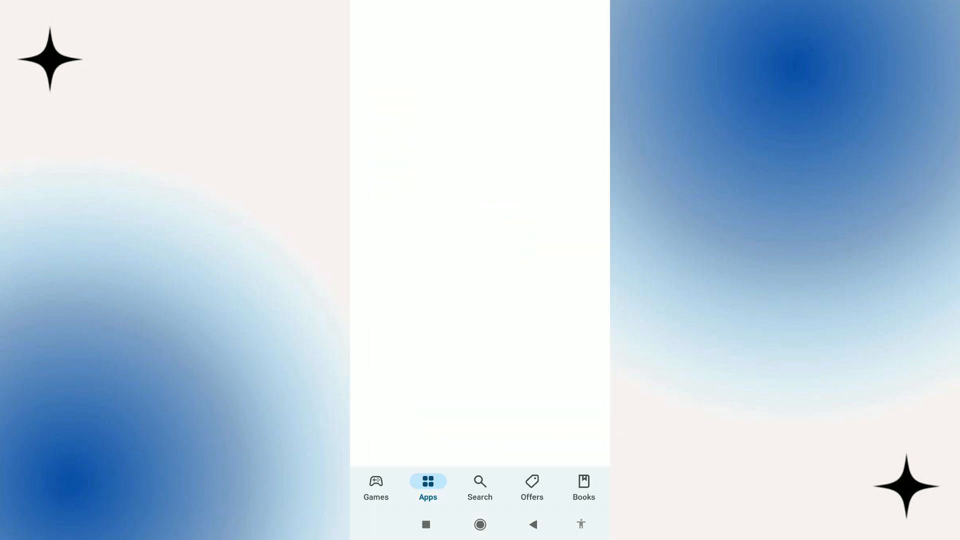
Step: Switch to the Search tab showing game suggestions and categories
left_click(480, 488)
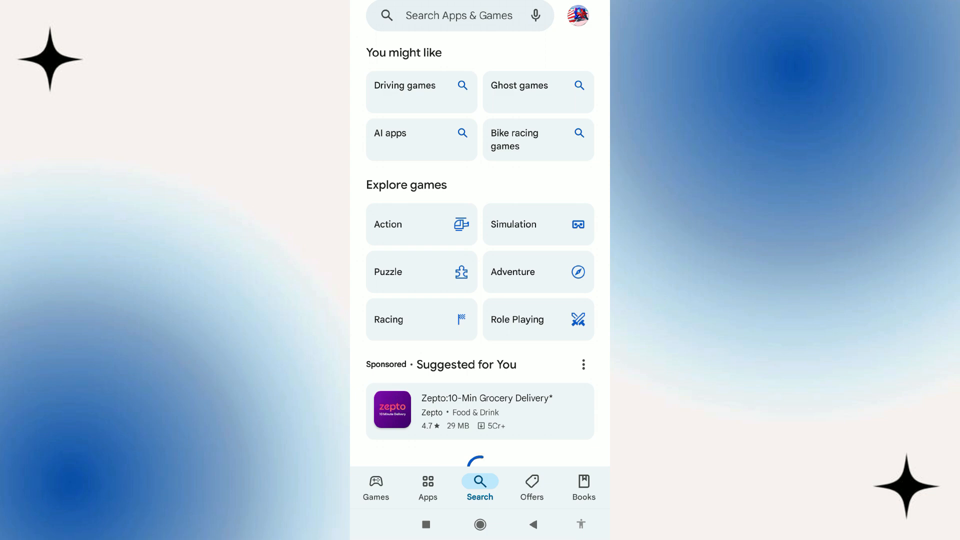
Step: Search for 'youtube' and open the YouTube app details page
left_click(459, 16)
type("youtube")
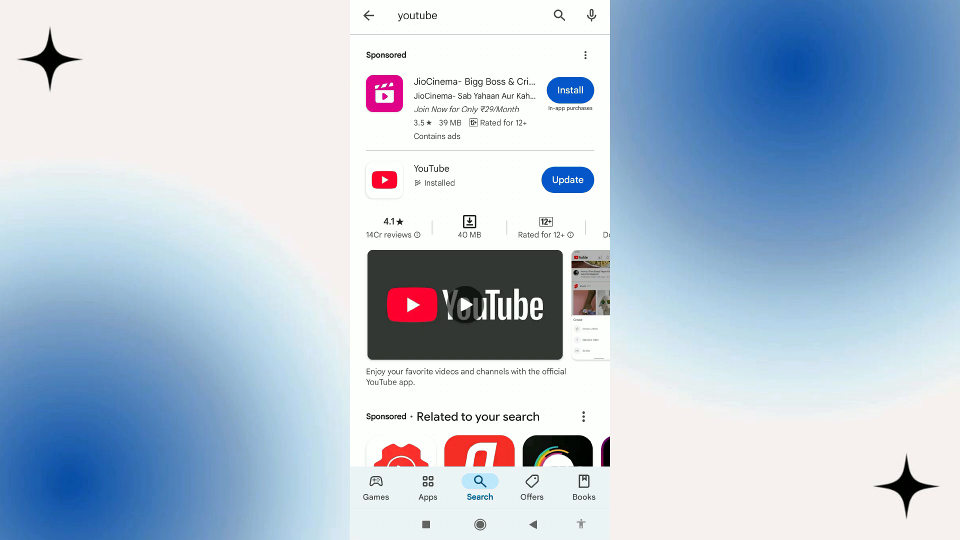
left_click(431, 168)
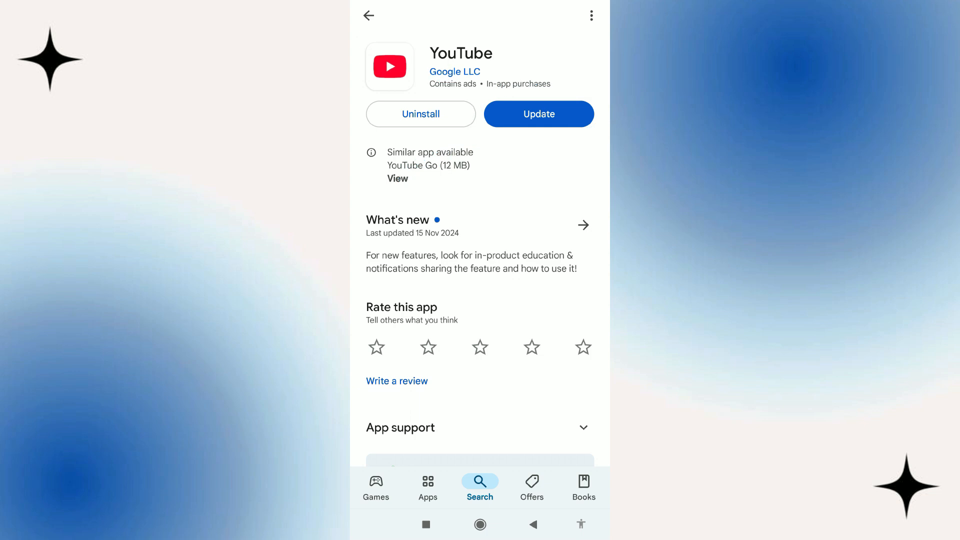
Step: Start the YouTube update so it shows as pending
left_click(537, 114)
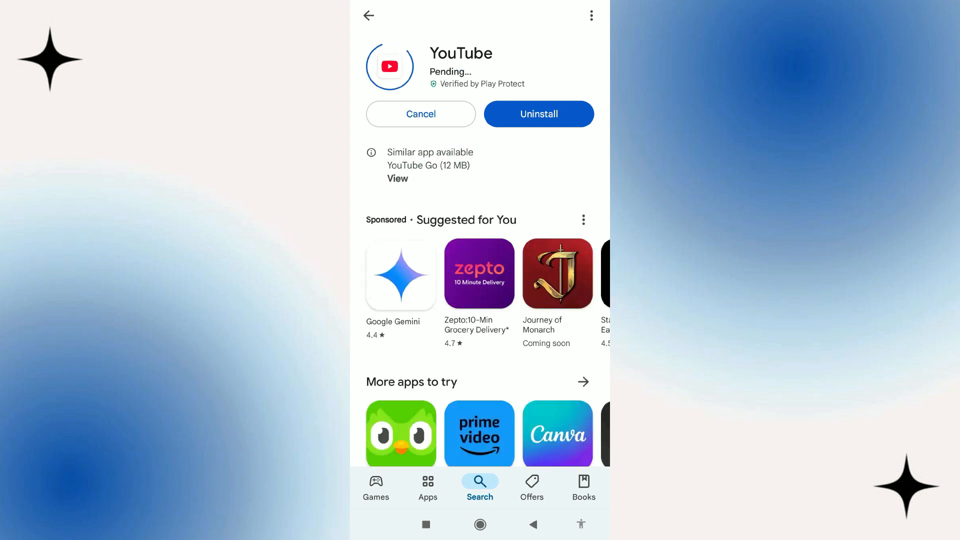